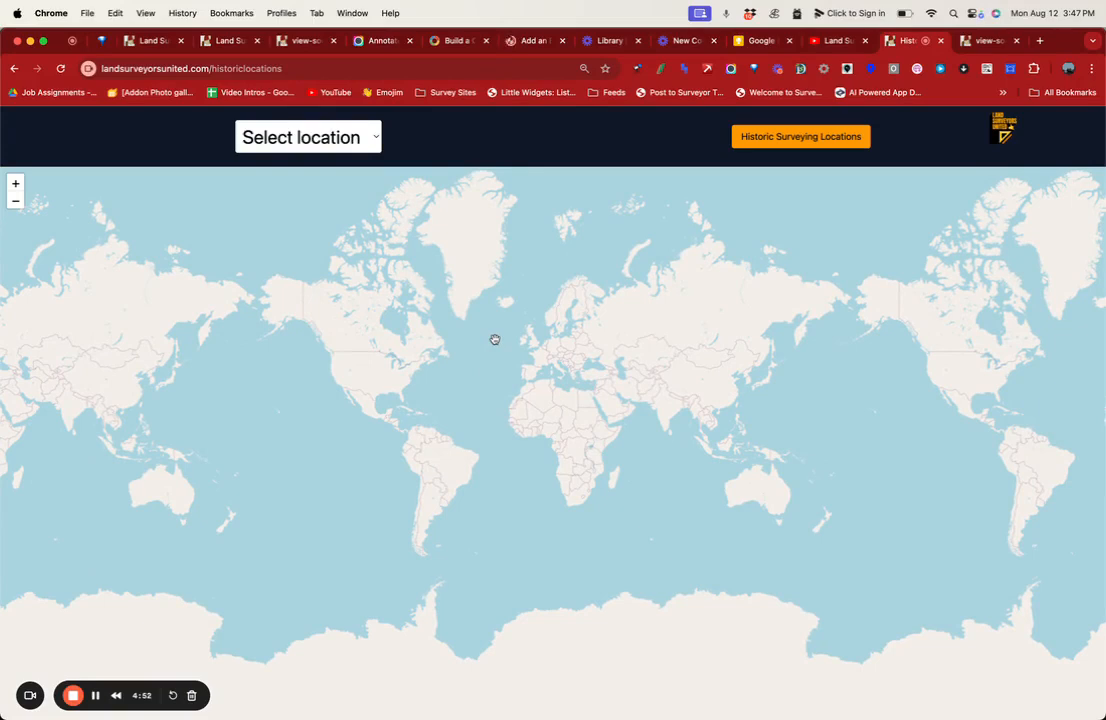
Step: Show the Historic Surveying Locations context panel and scroll through the listed sites
{"action": "left_click", "coordinate": [800, 136]}
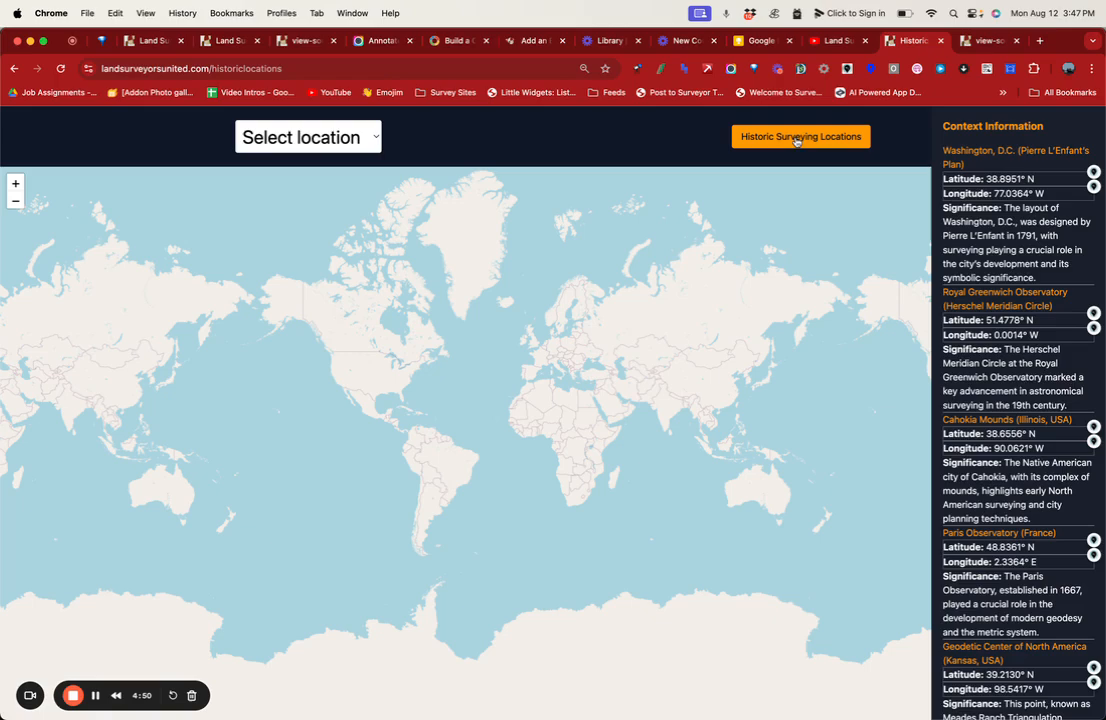
{"action": "scroll", "scroll_direction": "down", "scroll_amount": 3}
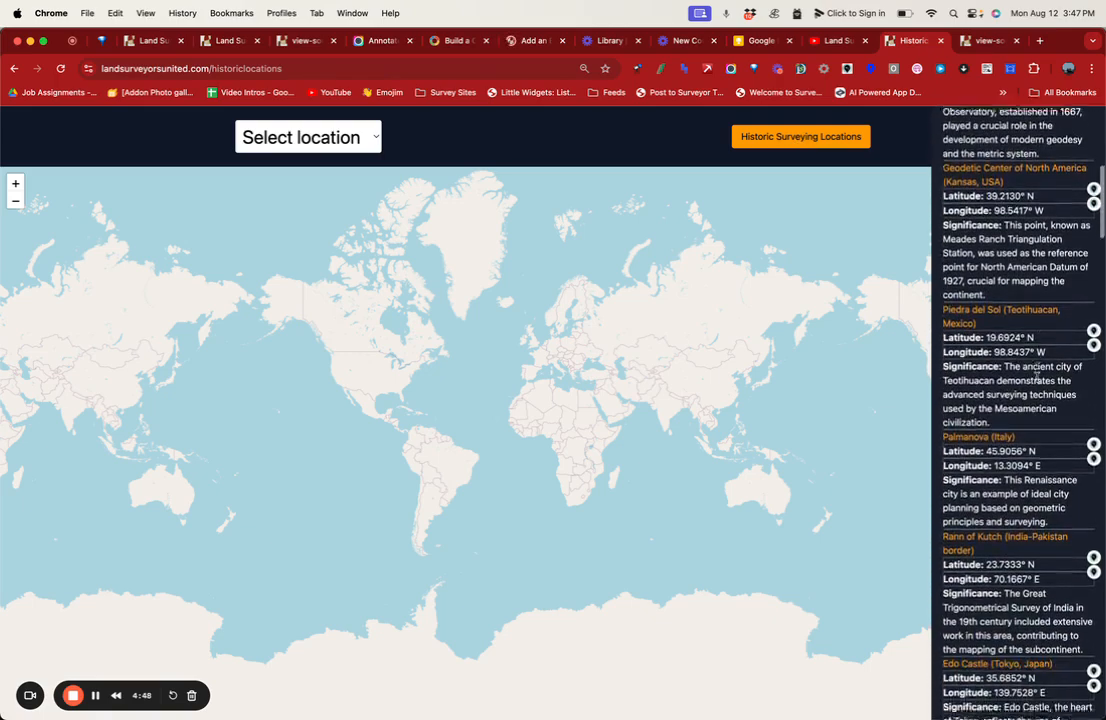
Step: Choose Mason-Dixon Line from the location list so the map zooms to its marker
{"action": "left_click", "coordinate": [308, 136]}
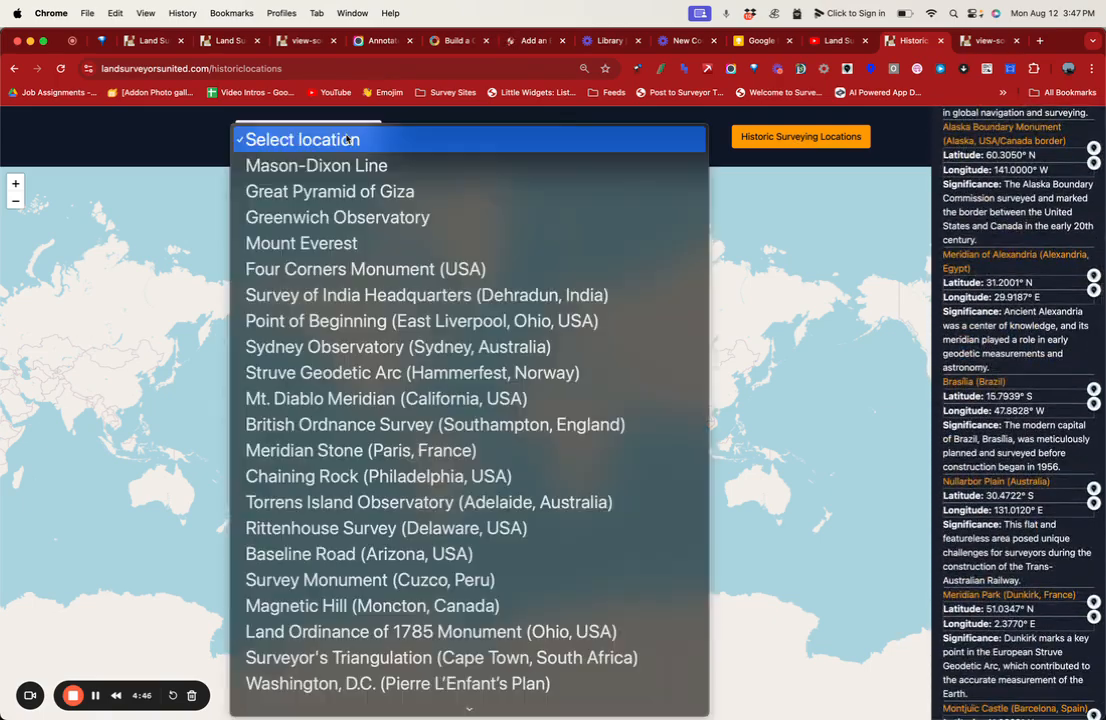
{"action": "left_click", "coordinate": [316, 164]}
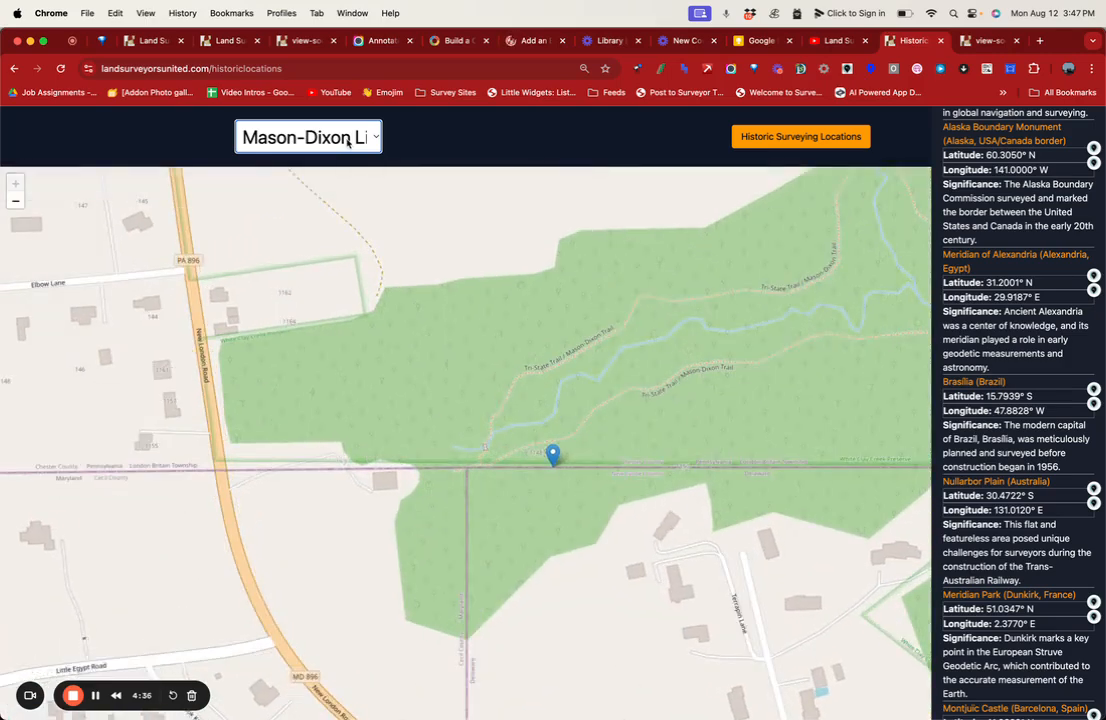
Step: Choose Cahokia Mounds (Illinois, USA) from the location list to centre the map there
{"action": "left_click", "coordinate": [308, 136]}
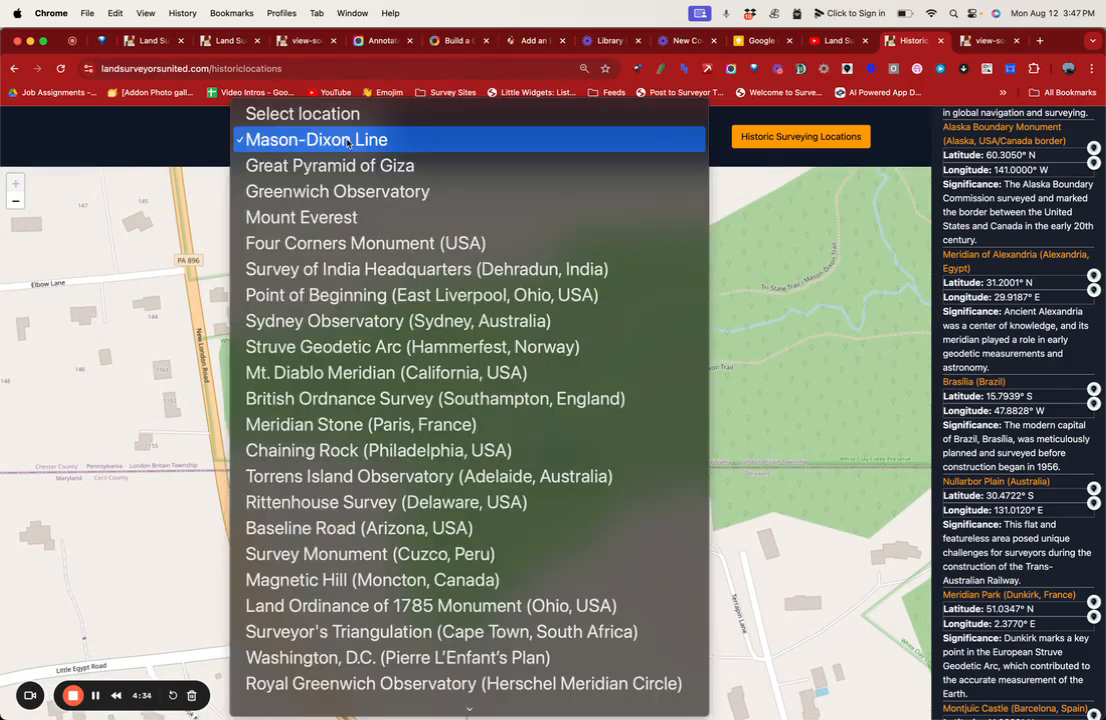
{"action": "scroll", "scroll_direction": "down", "scroll_amount": 3}
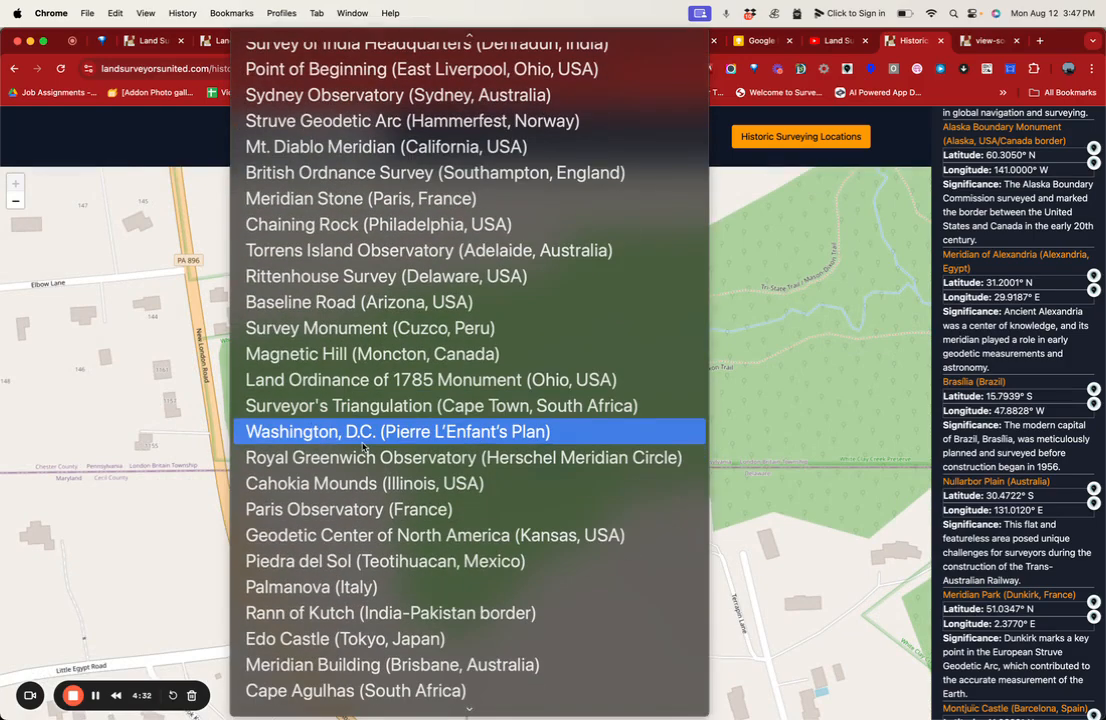
{"action": "left_click", "coordinate": [364, 482]}
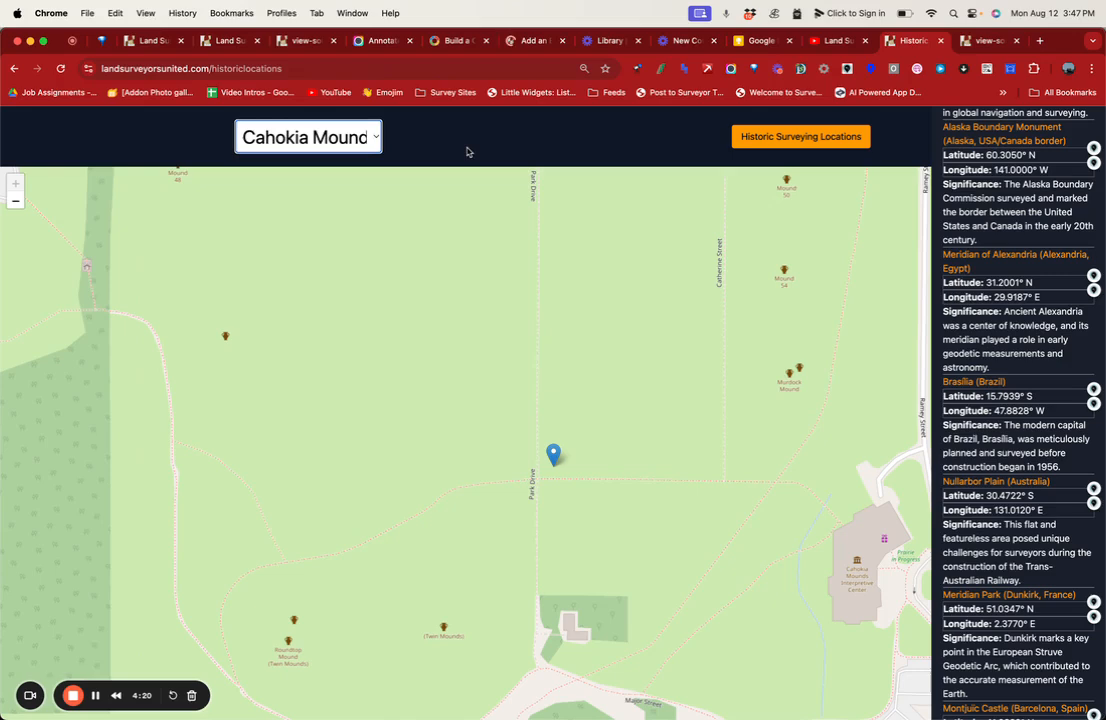
{"action": "mouse_move", "coordinate": [474, 136]}
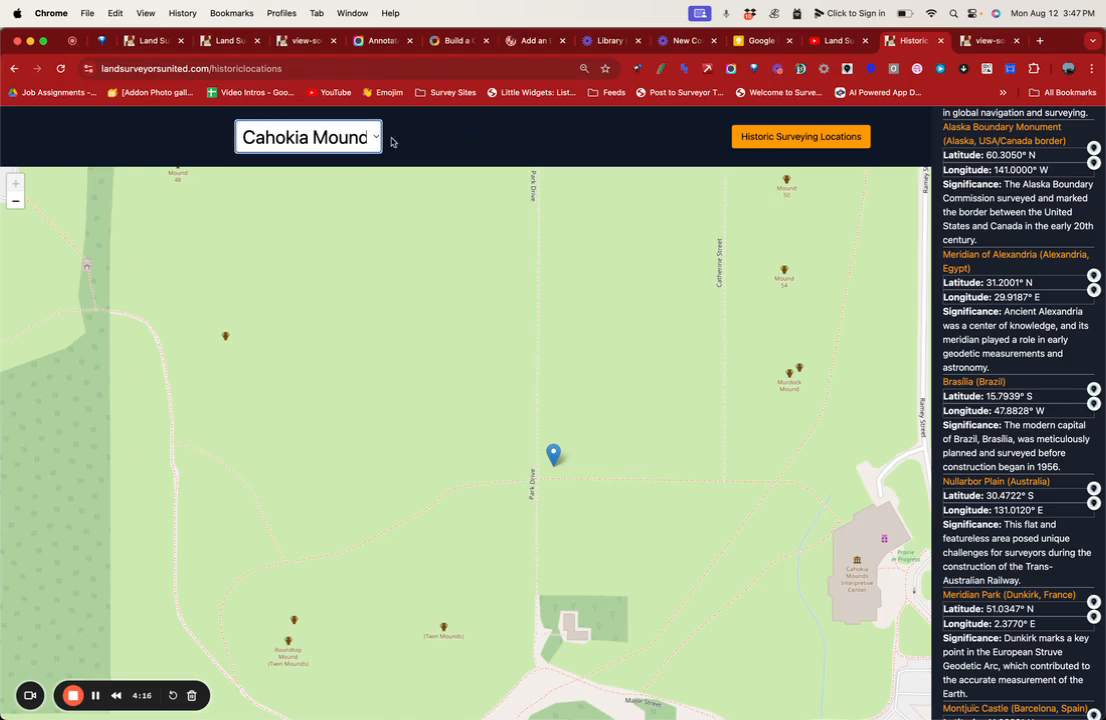
Step: Choose Edo Castle (Tokyo, Japan) from the location list to zoom the map to it
{"action": "left_click", "coordinate": [308, 136]}
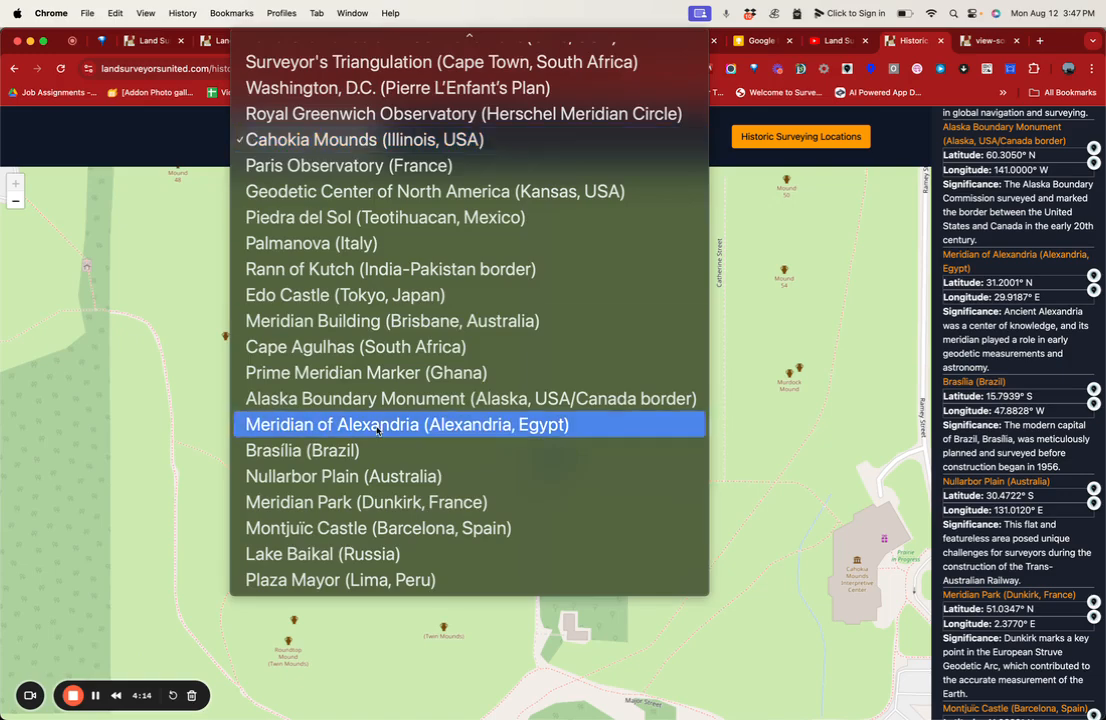
{"action": "mouse_move", "coordinate": [378, 294]}
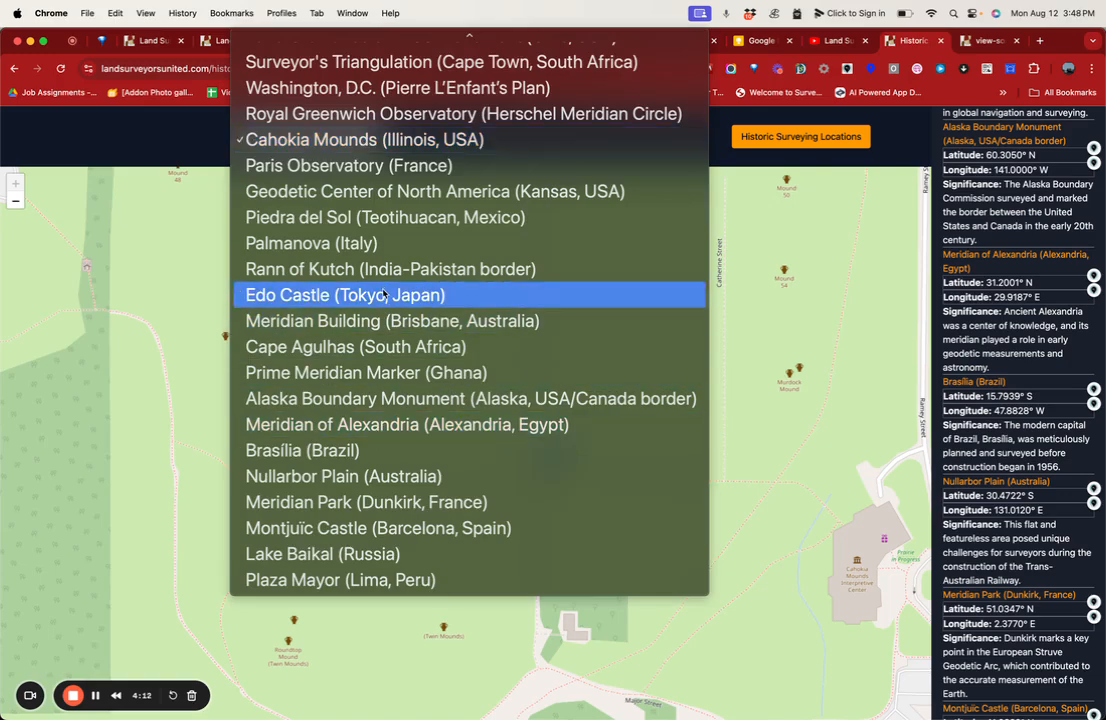
{"action": "left_click", "coordinate": [344, 294]}
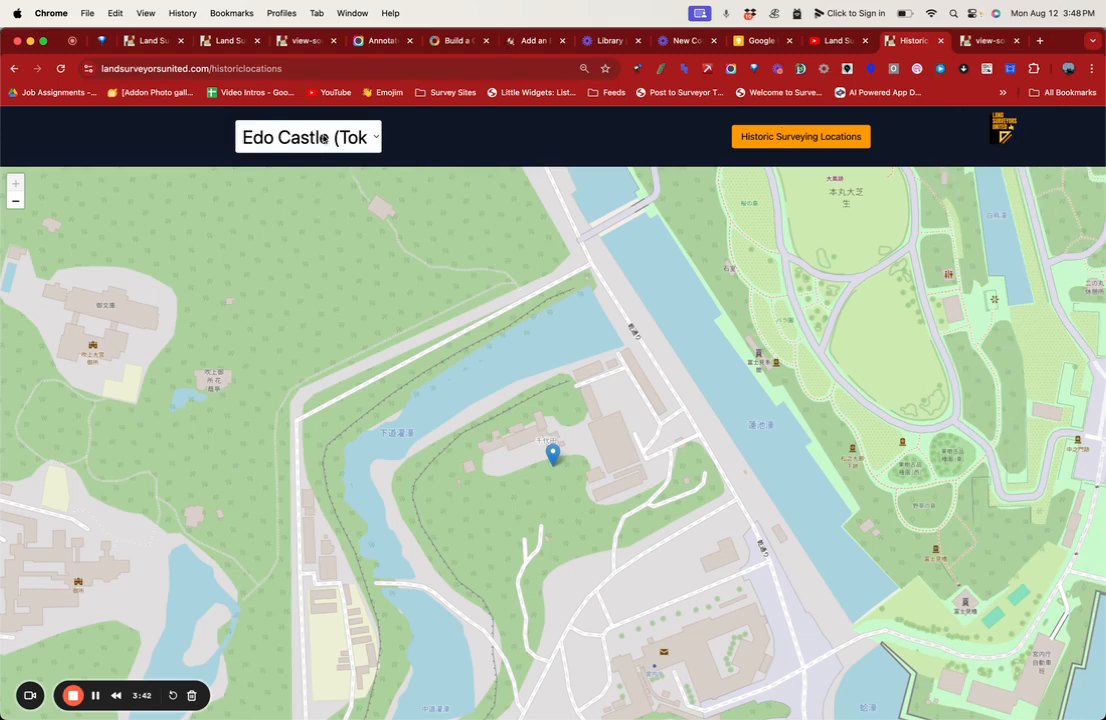
{"action": "mouse_move", "coordinate": [328, 184]}
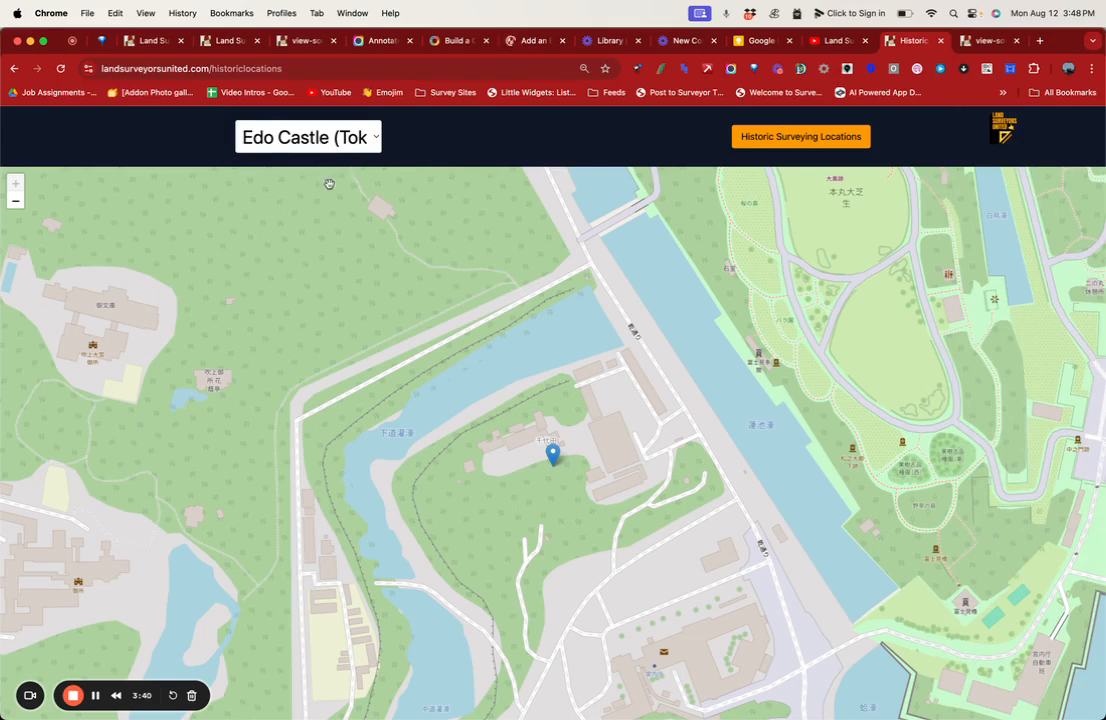